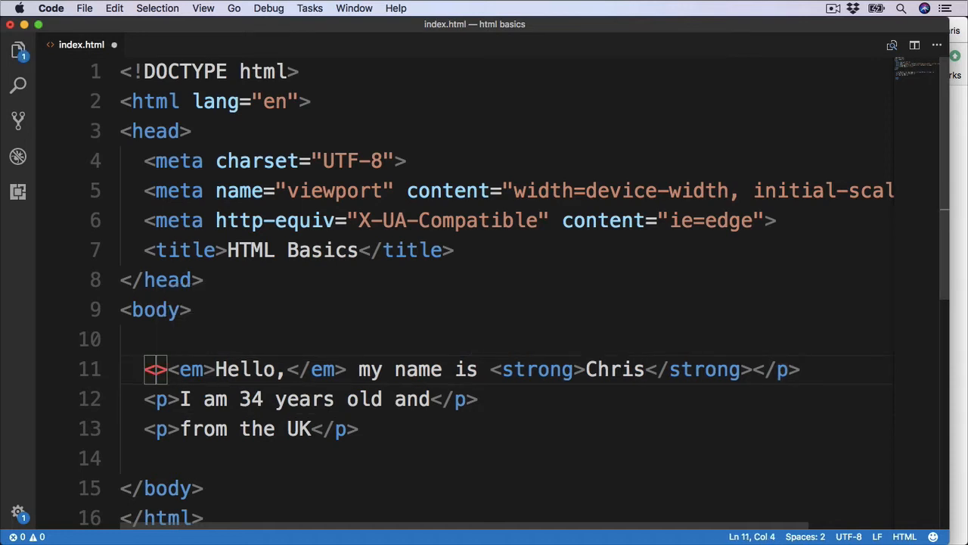
type("h1")
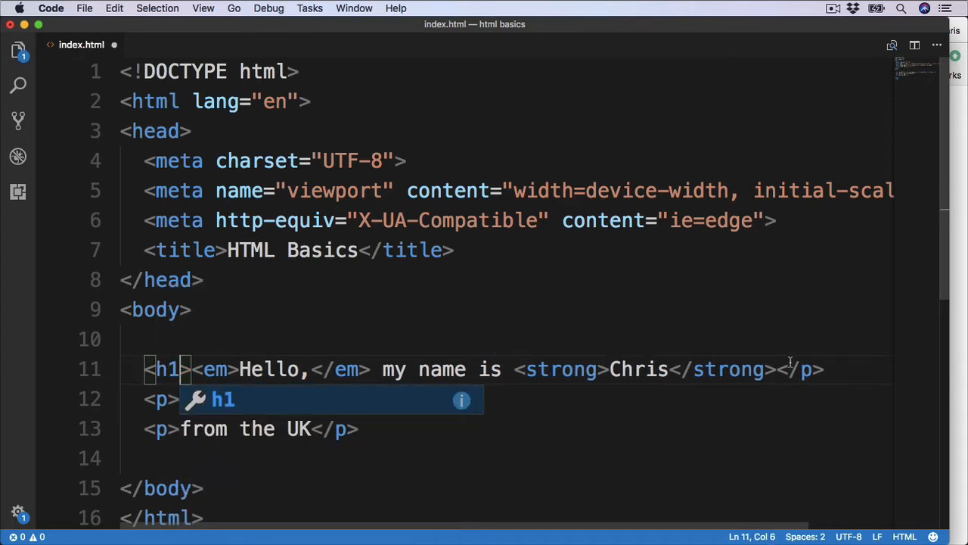
type("I am 34 years old and</p>")
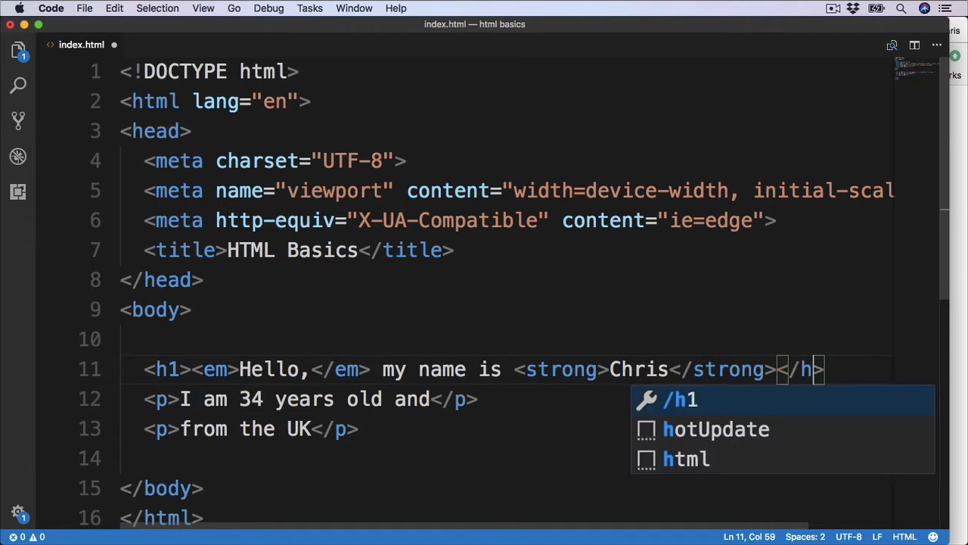
type("1")
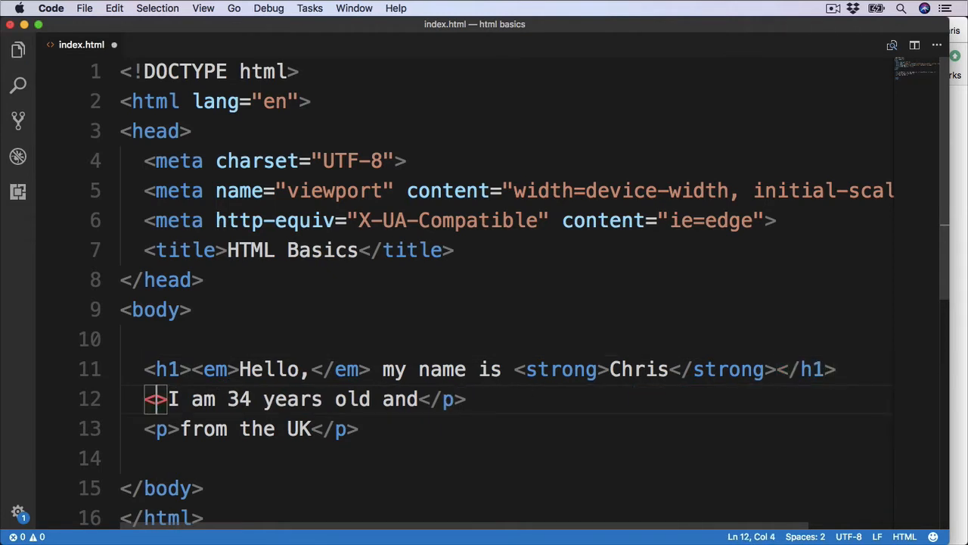
type("h2")
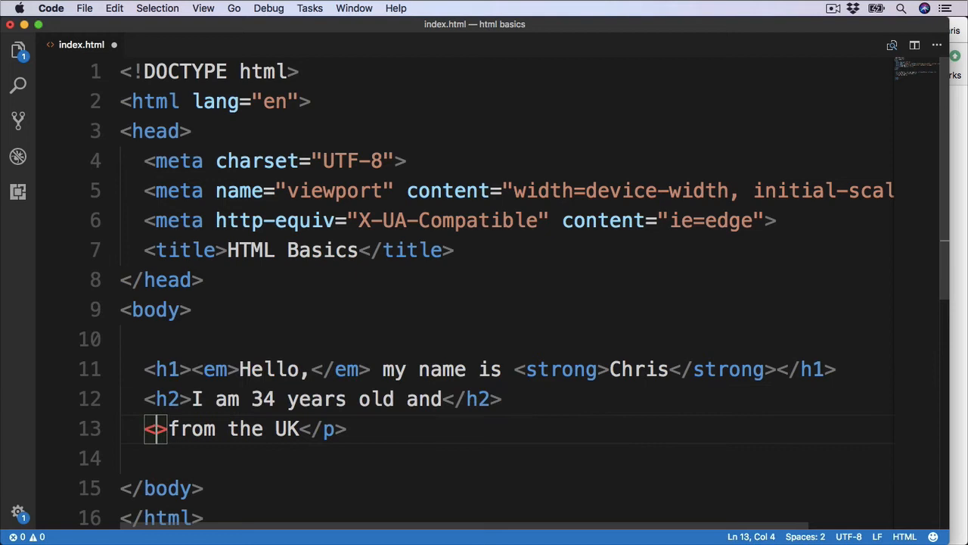
type("h6")
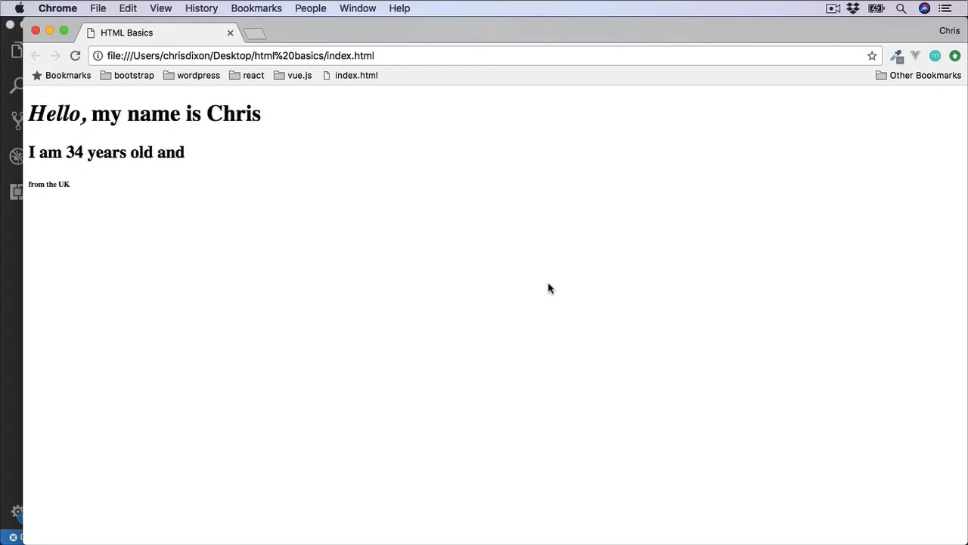
mouse_move(264, 122)
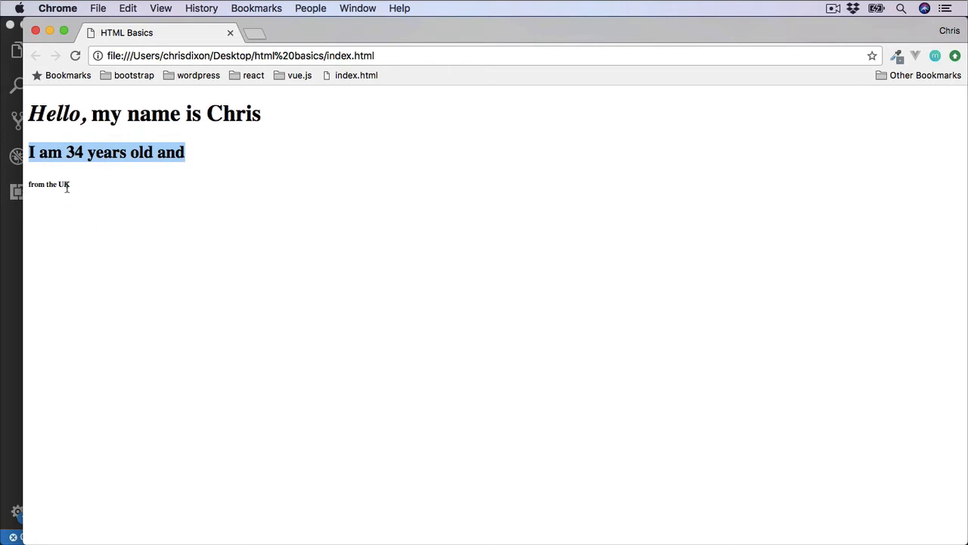
mouse_move(3, 316)
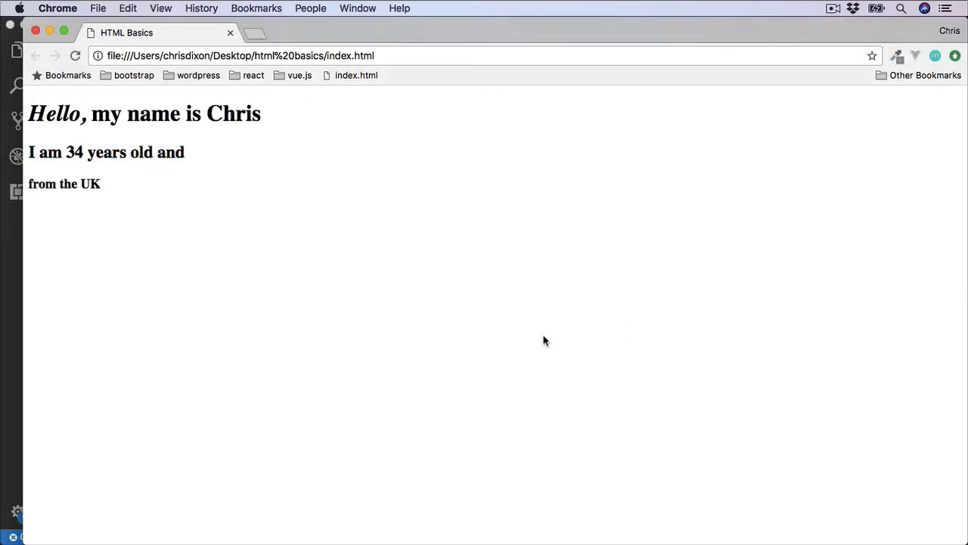
mouse_move(99, 220)
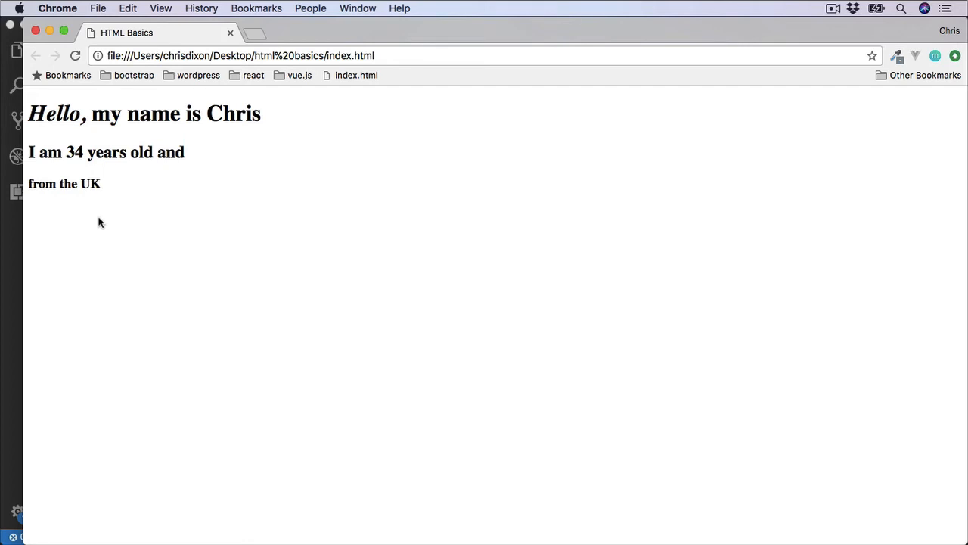